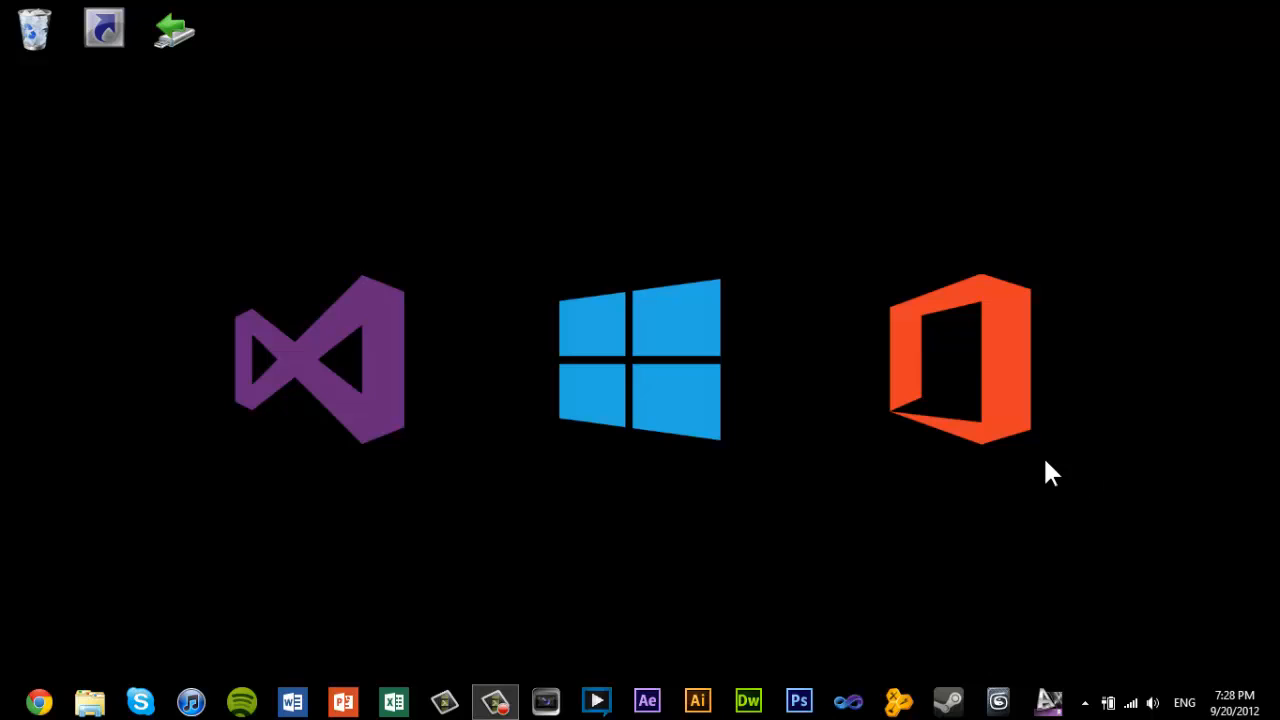
{"action": "mouse_move", "coordinate": [670, 478]}
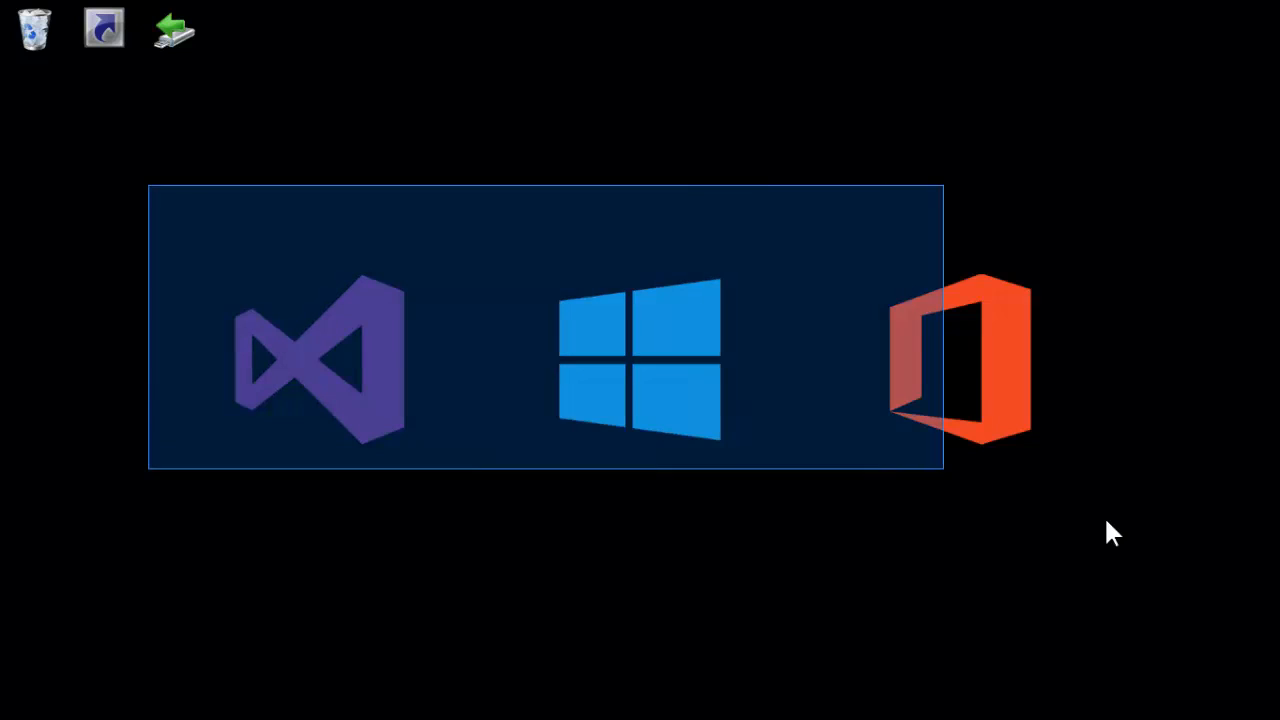
Step: Bring up Task Manager's Performance view showing the CPU's 4 cores and 4 logical processors
{"action": "key", "text": "ctrl+shift+esc"}
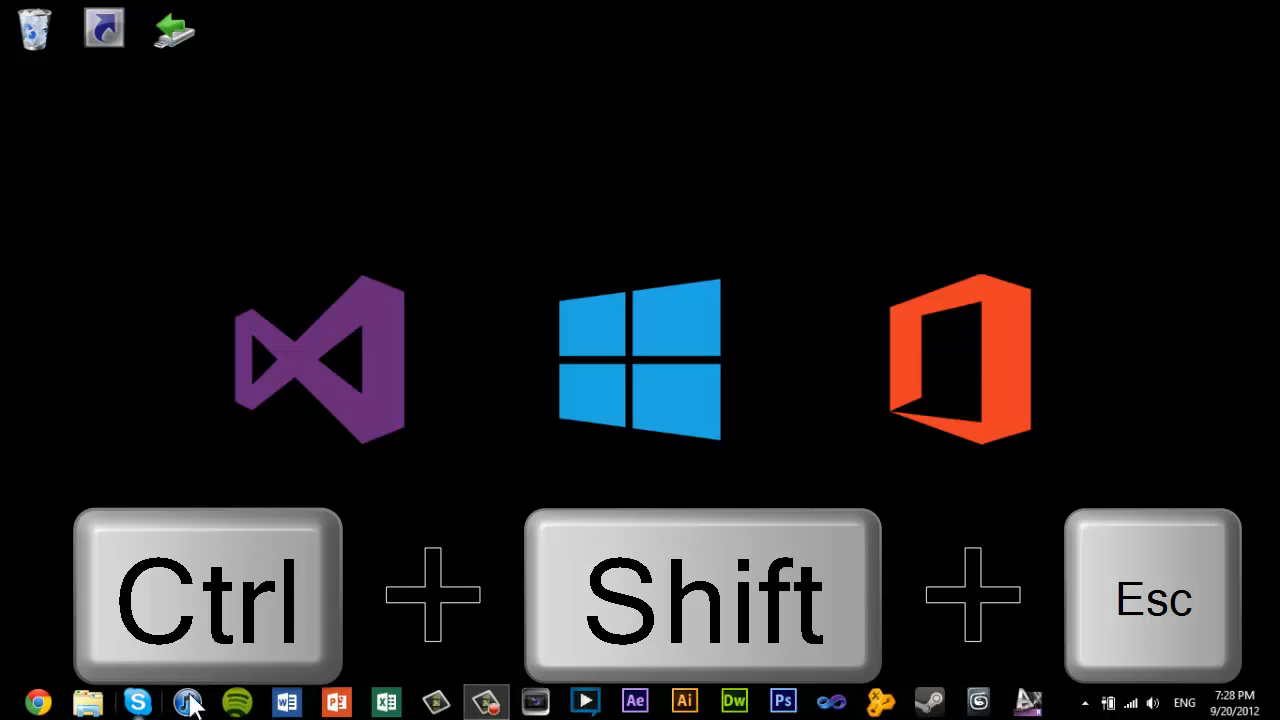
{"action": "key", "text": "ctrl+shift+esc"}
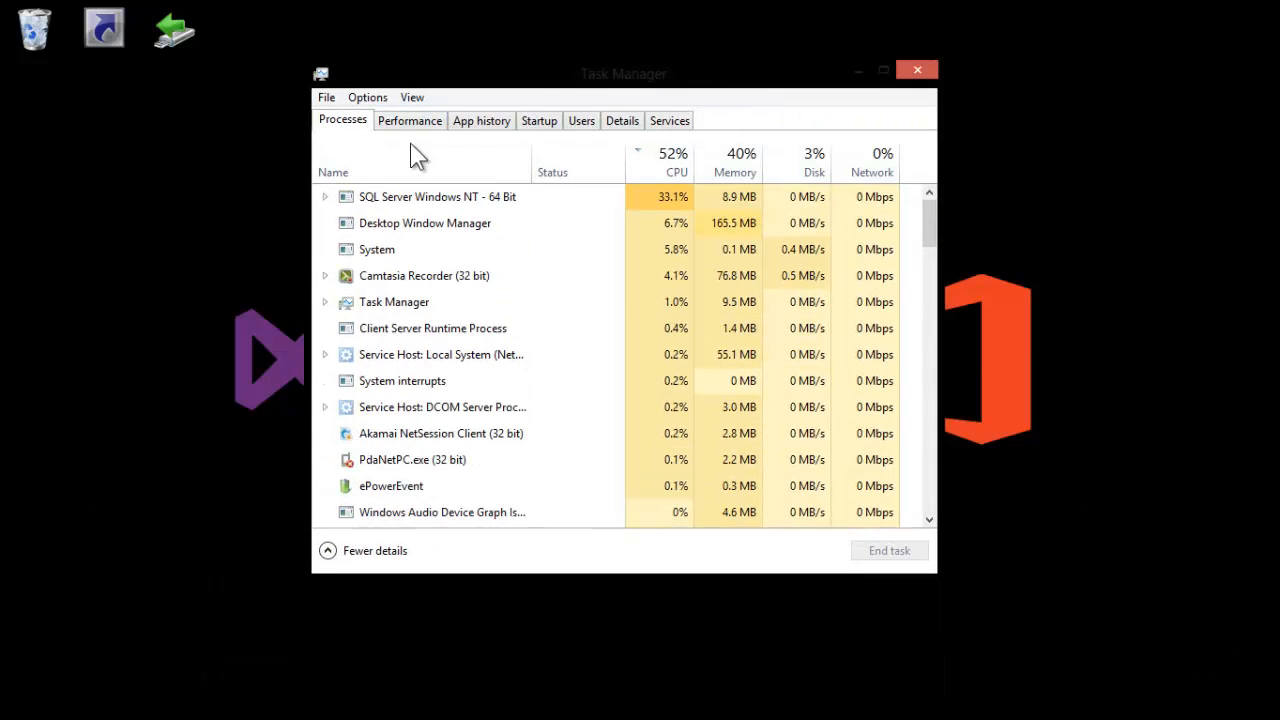
{"action": "left_click", "coordinate": [409, 120]}
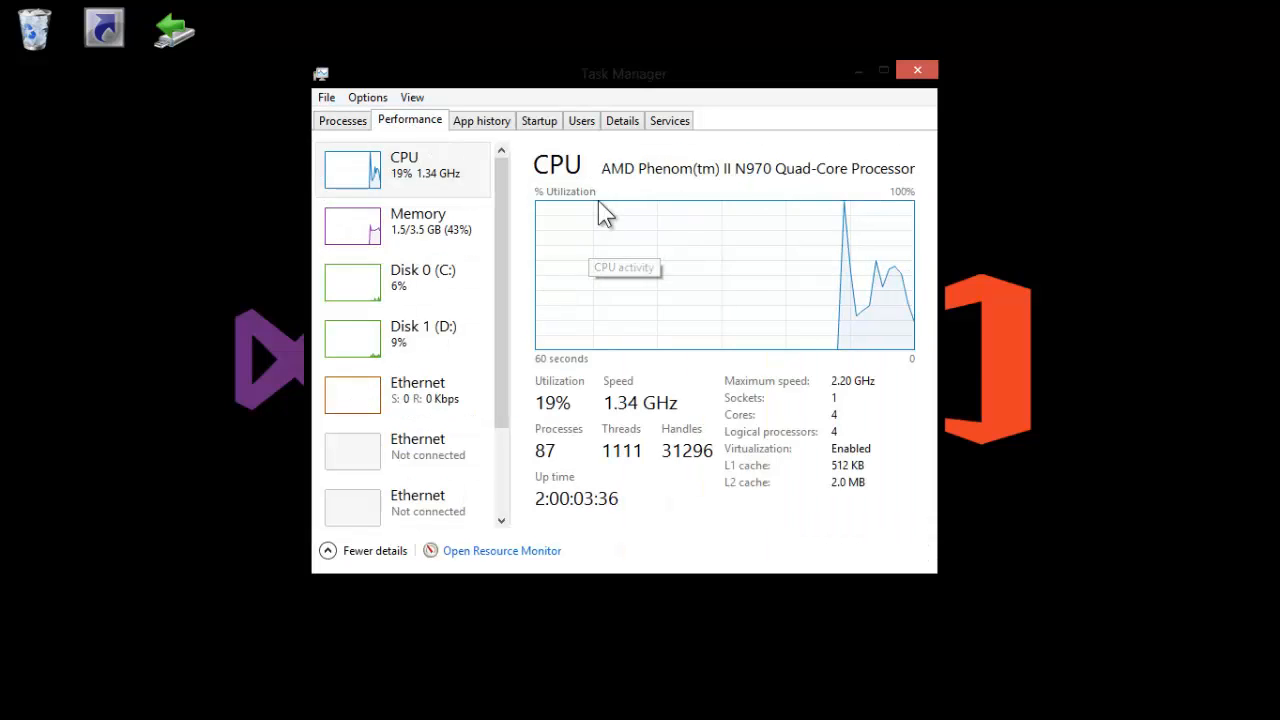
{"action": "mouse_move", "coordinate": [875, 218]}
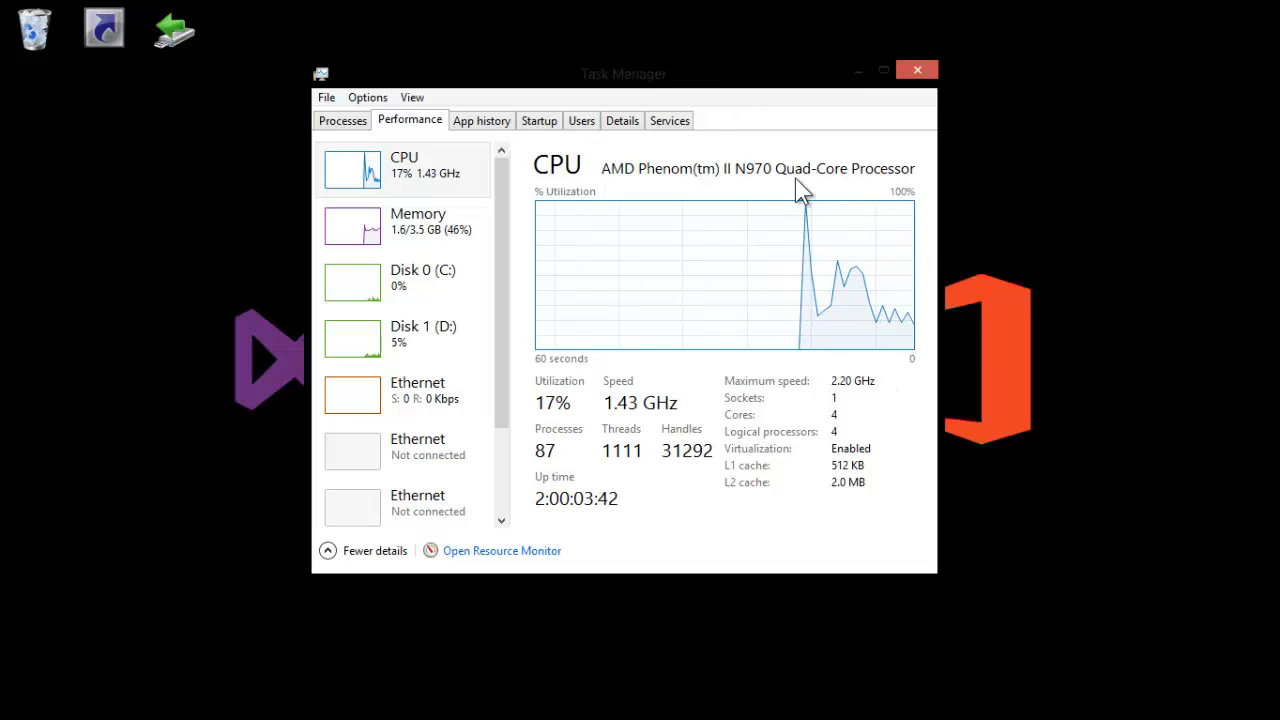
{"action": "mouse_move", "coordinate": [630, 265]}
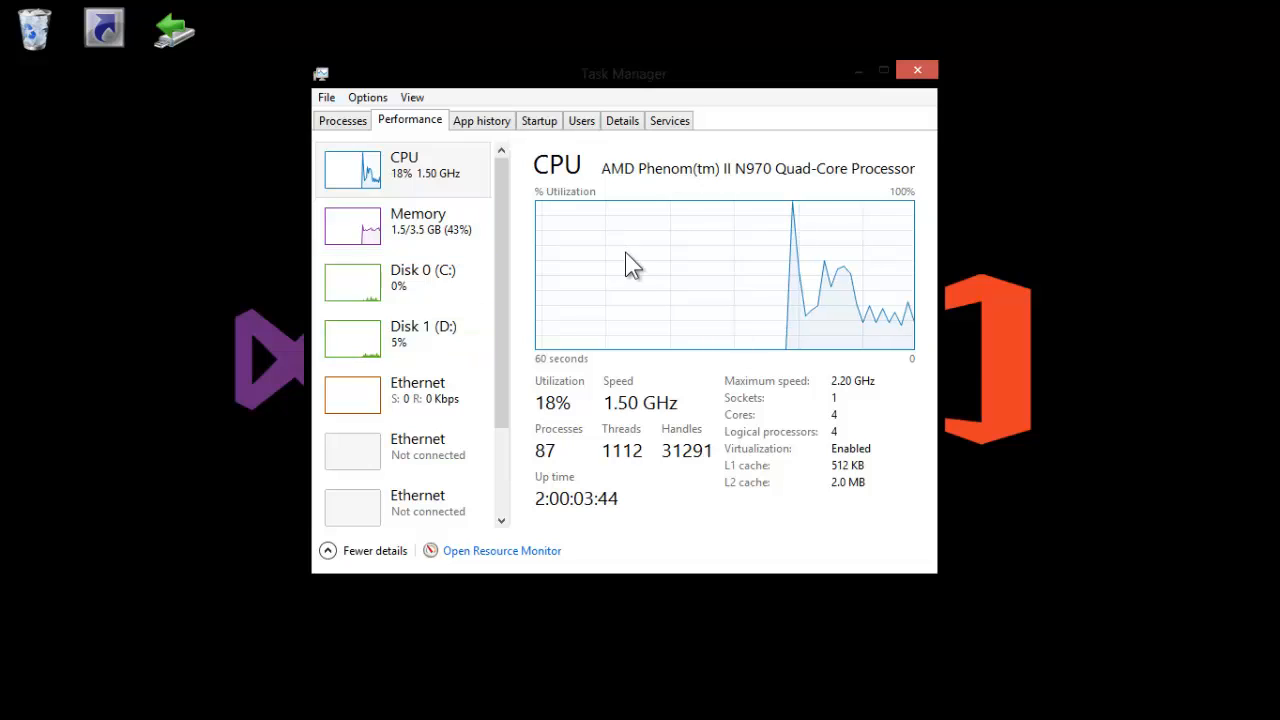
{"action": "mouse_move", "coordinate": [835, 475]}
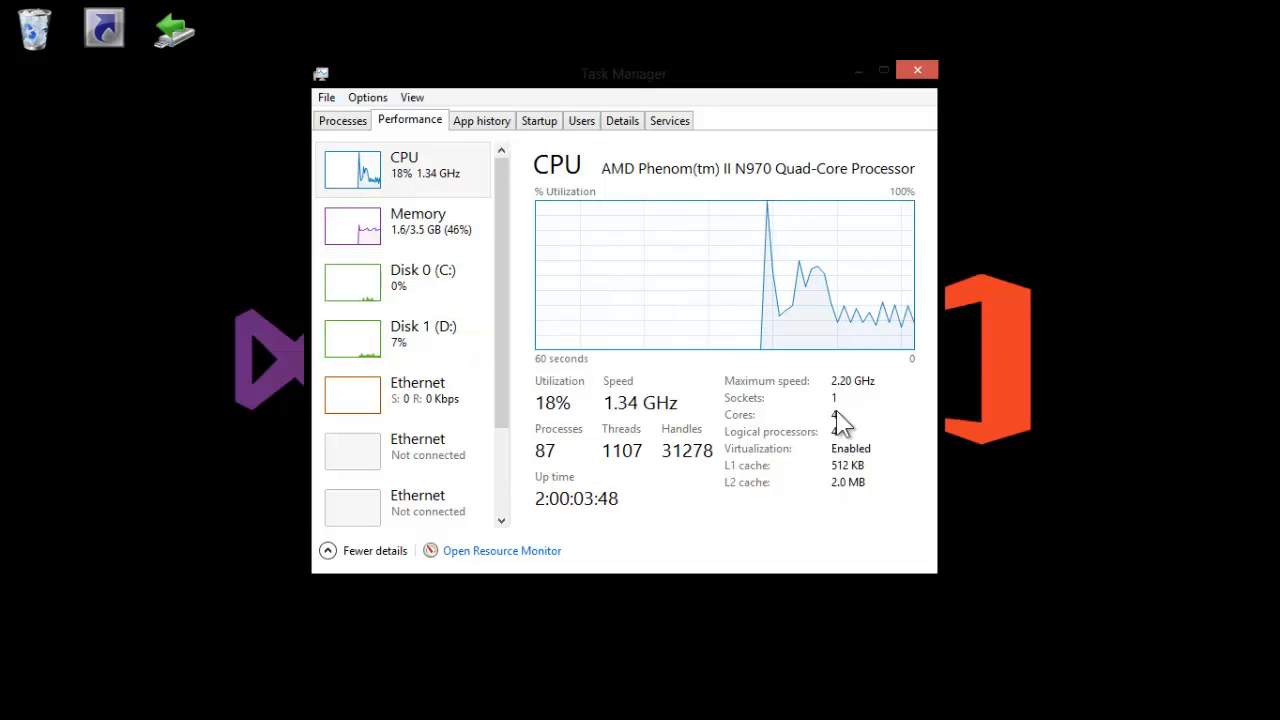
{"action": "mouse_move", "coordinate": [860, 420]}
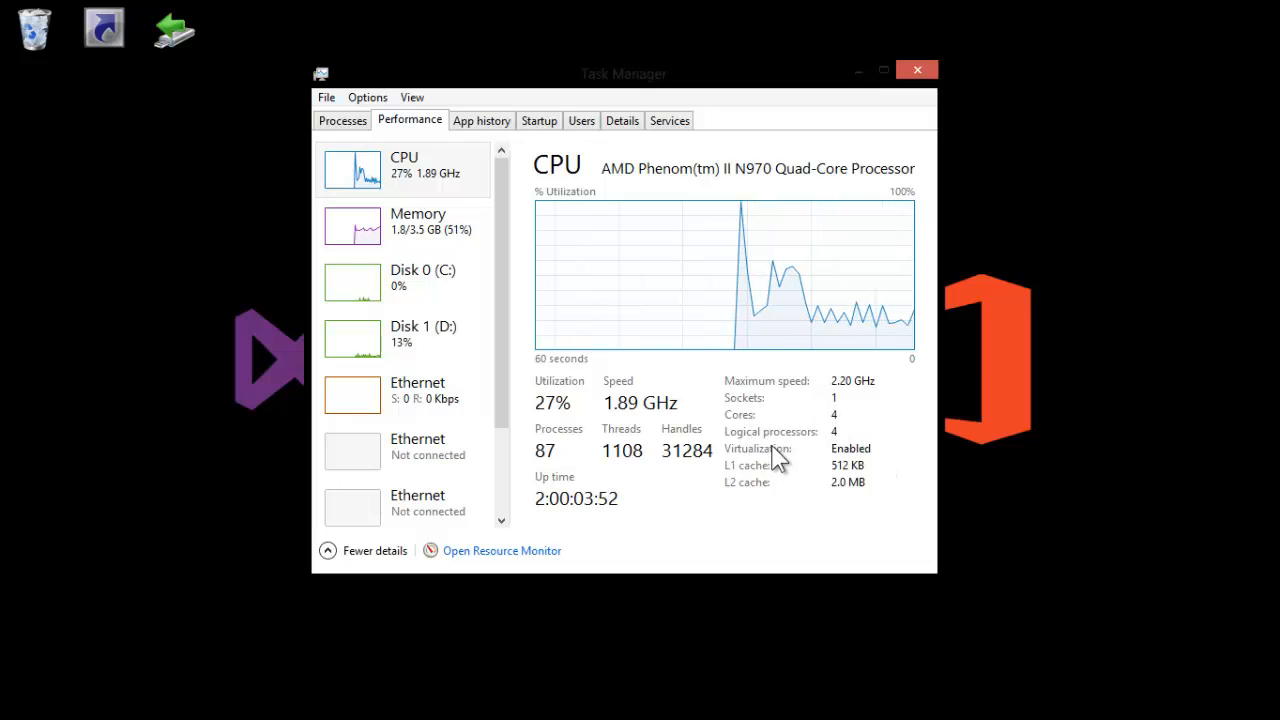
{"action": "mouse_move", "coordinate": [870, 445]}
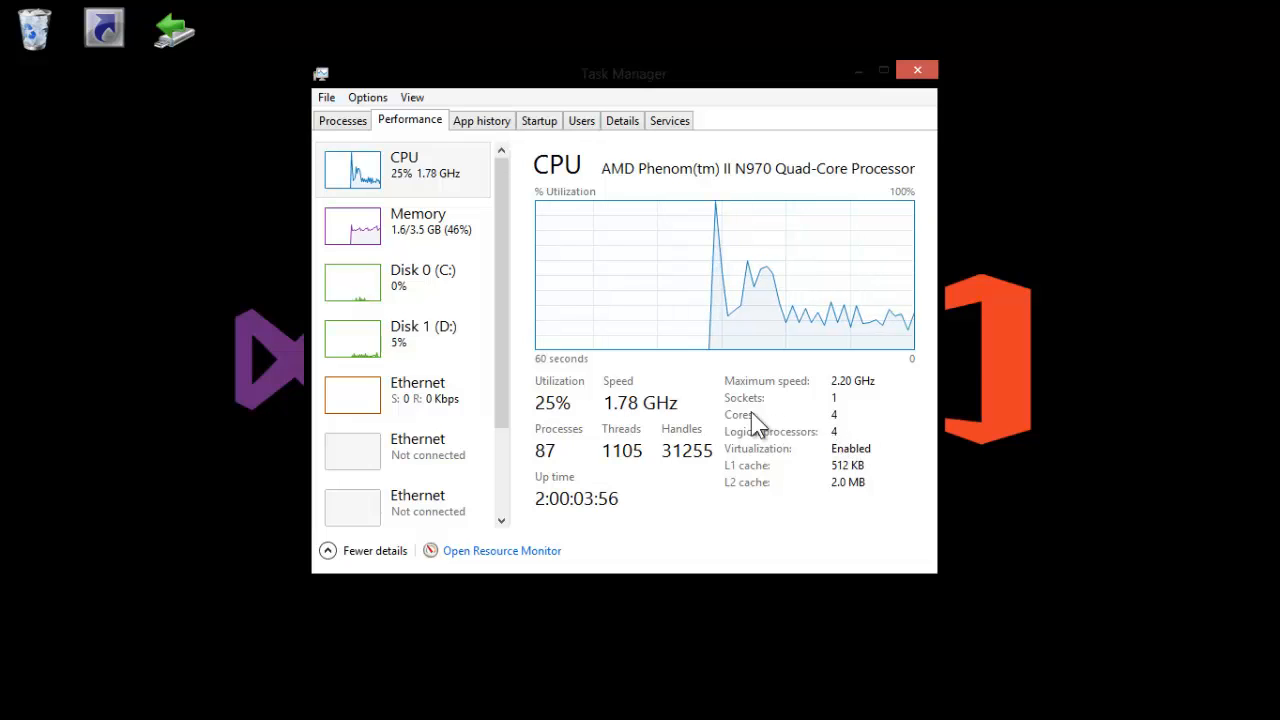
{"action": "mouse_move", "coordinate": [932, 460]}
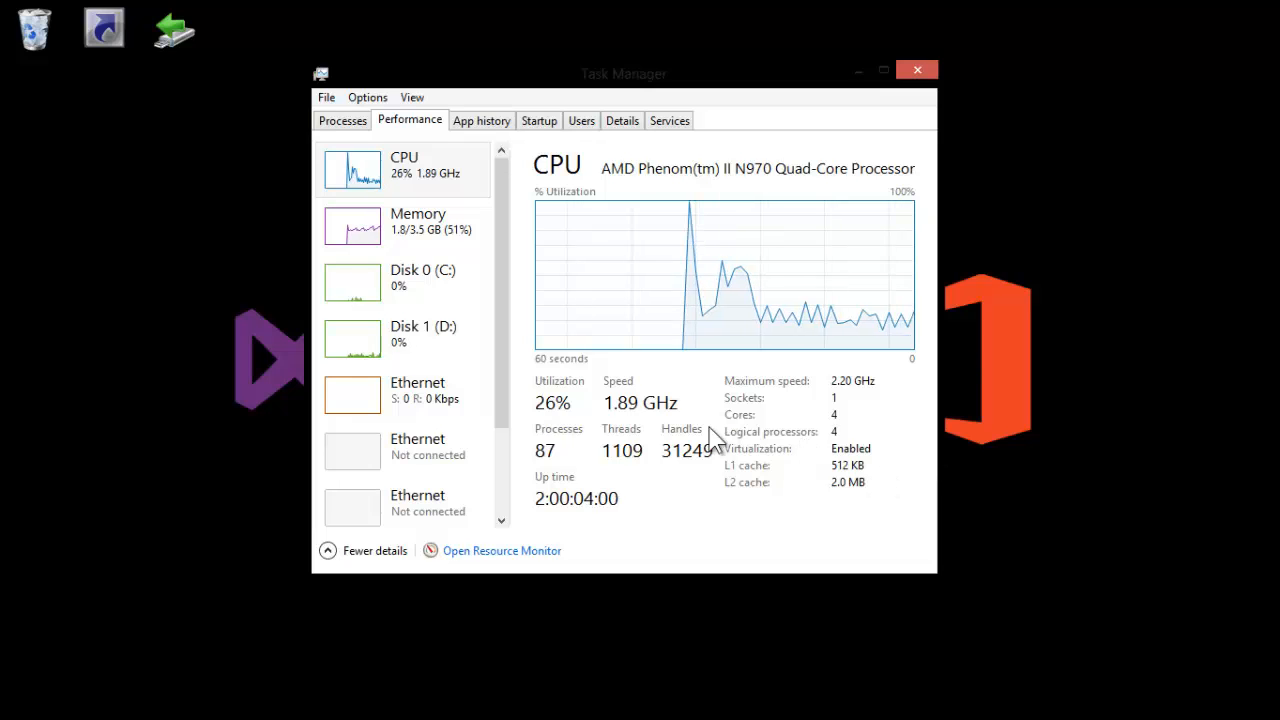
{"action": "mouse_move", "coordinate": [916, 69]}
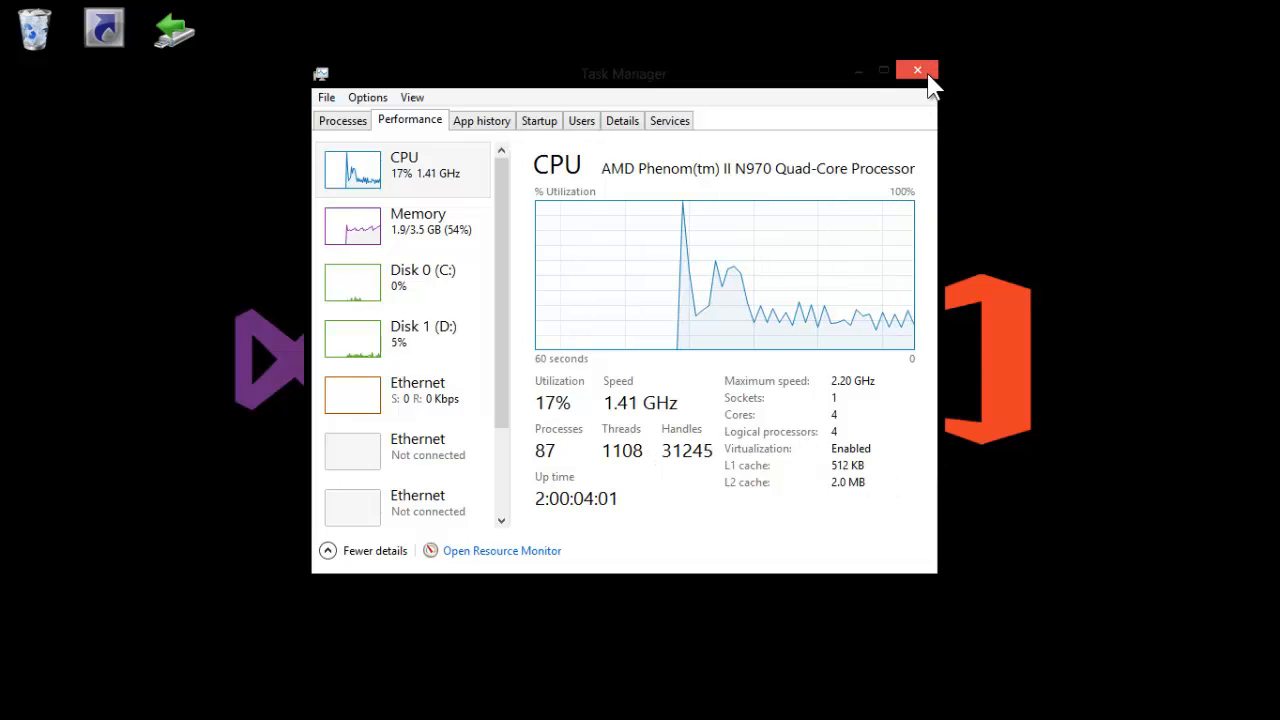
Step: Close Task Manager and launch msconfig from the Run dialog
{"action": "left_click", "coordinate": [915, 70]}
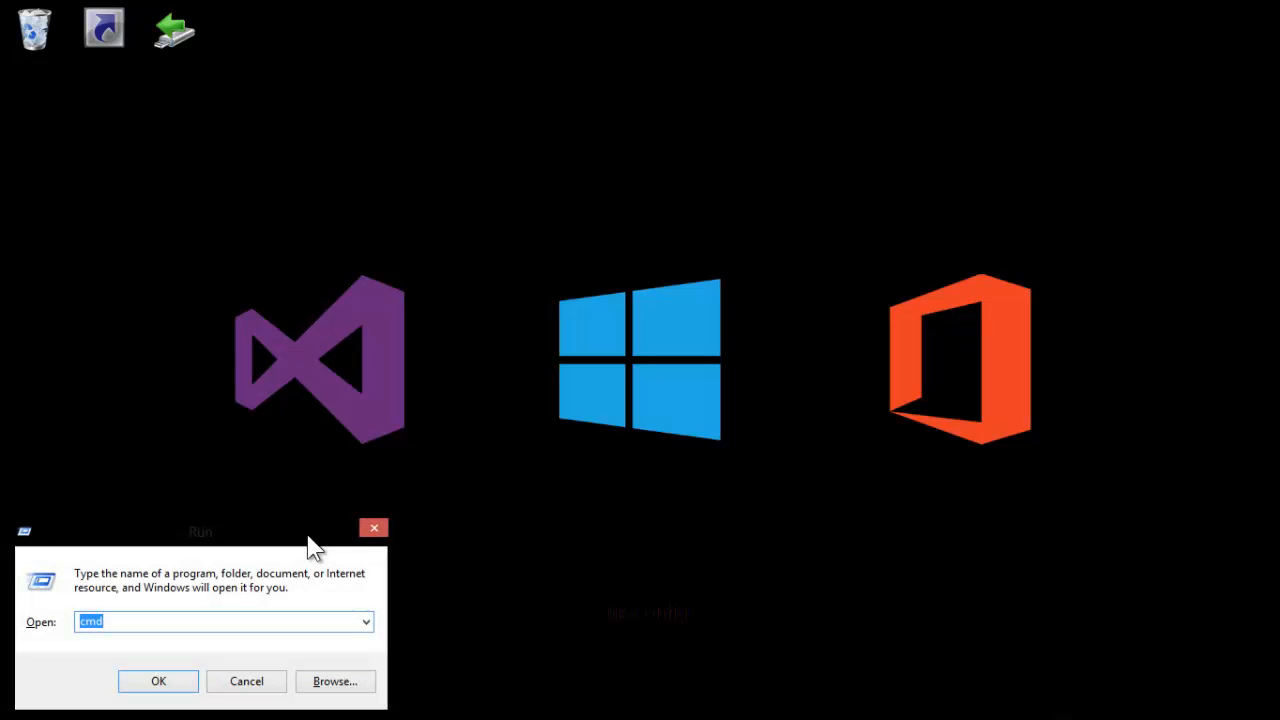
{"action": "left_click_drag", "start_coordinate": [200, 531], "coordinate": [645, 485]}
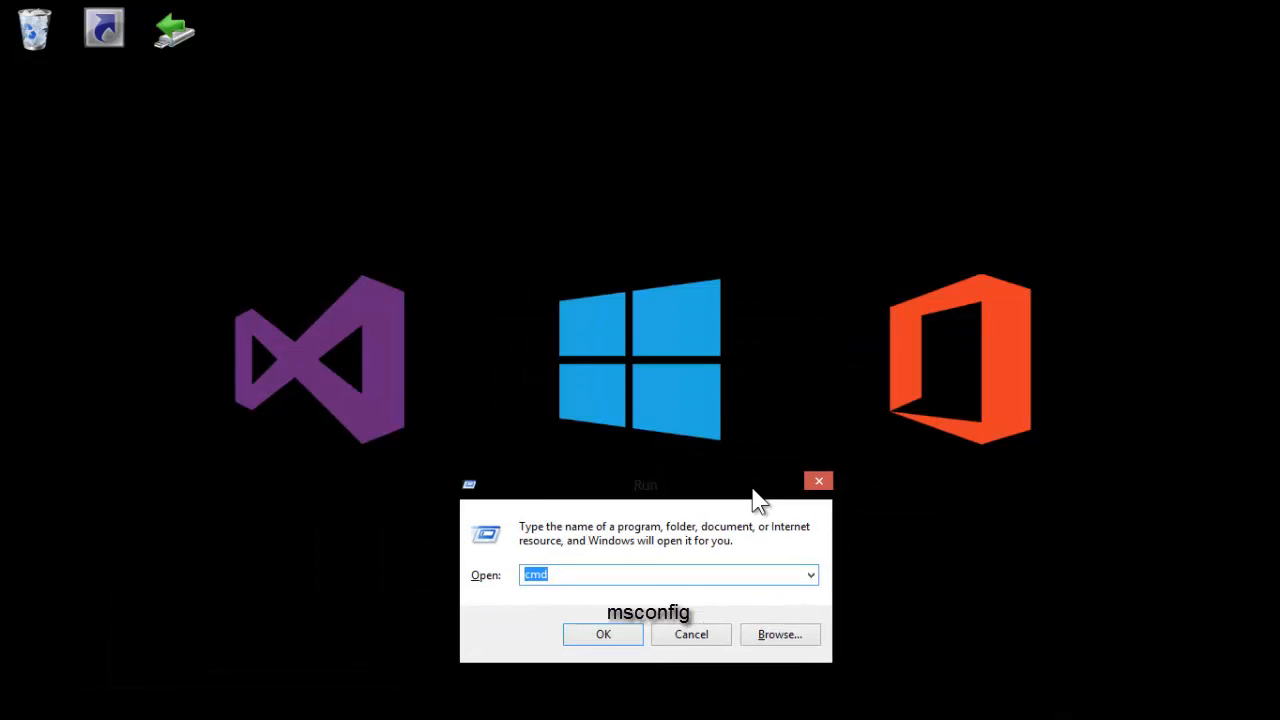
{"action": "type", "text": "m"}
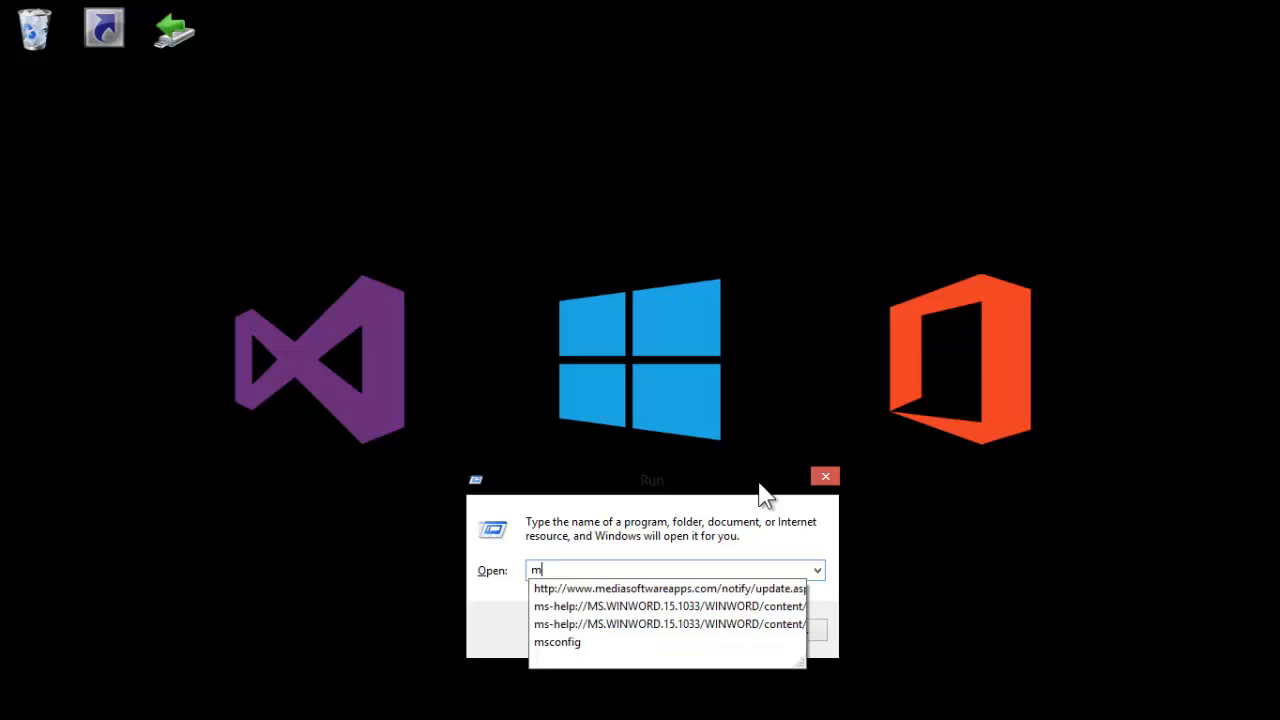
{"action": "type", "text": "sconfig"}
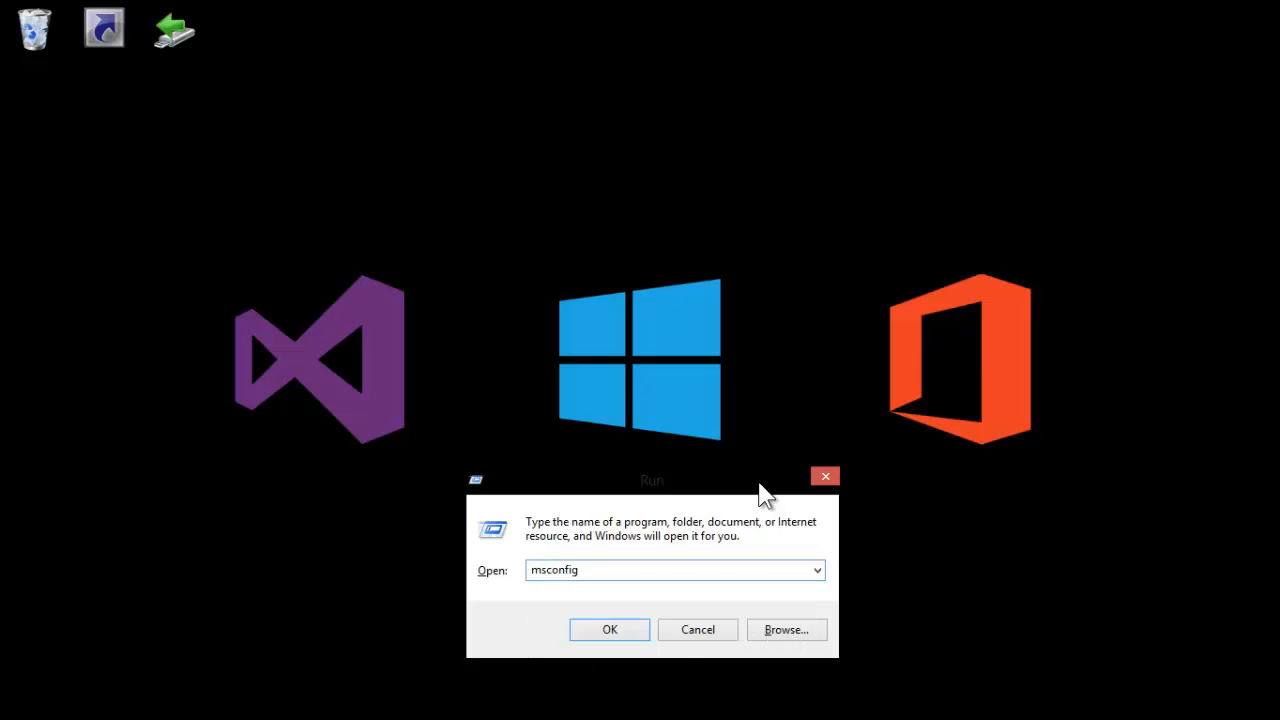
{"action": "left_click", "coordinate": [609, 629]}
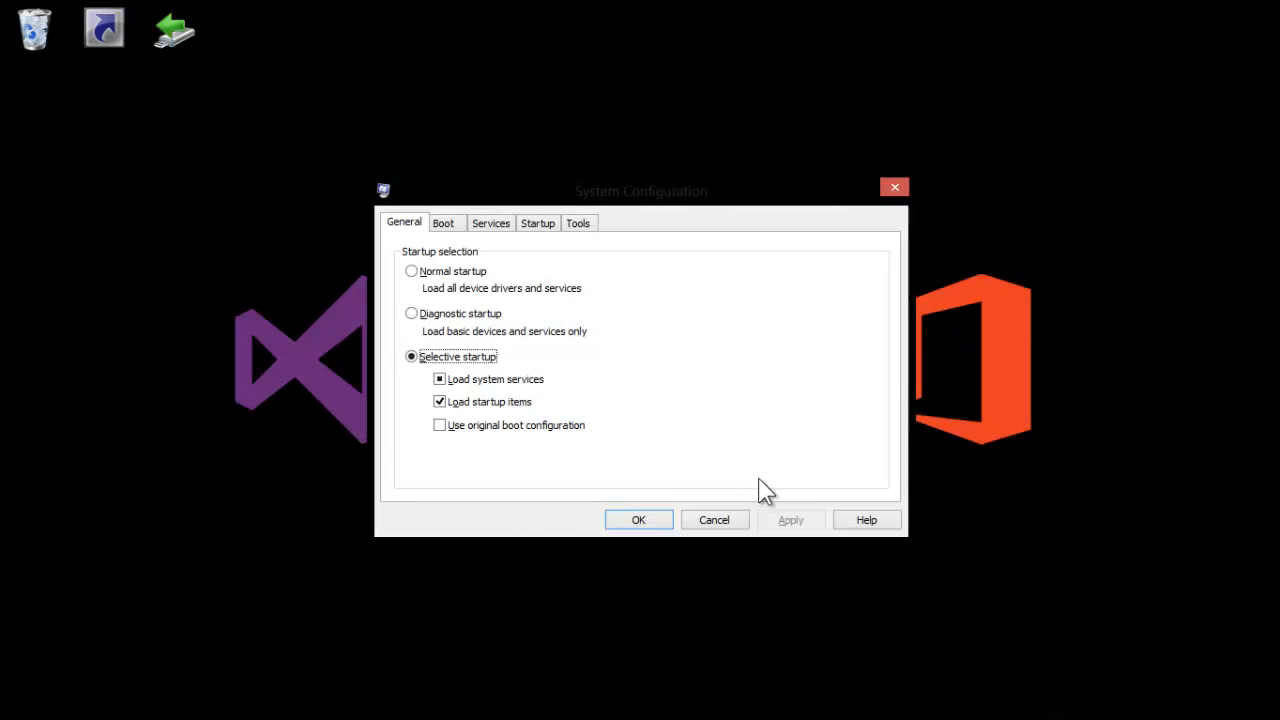
Step: Switch System Configuration to the Boot settings and reach its Advanced options
{"action": "left_click", "coordinate": [443, 222]}
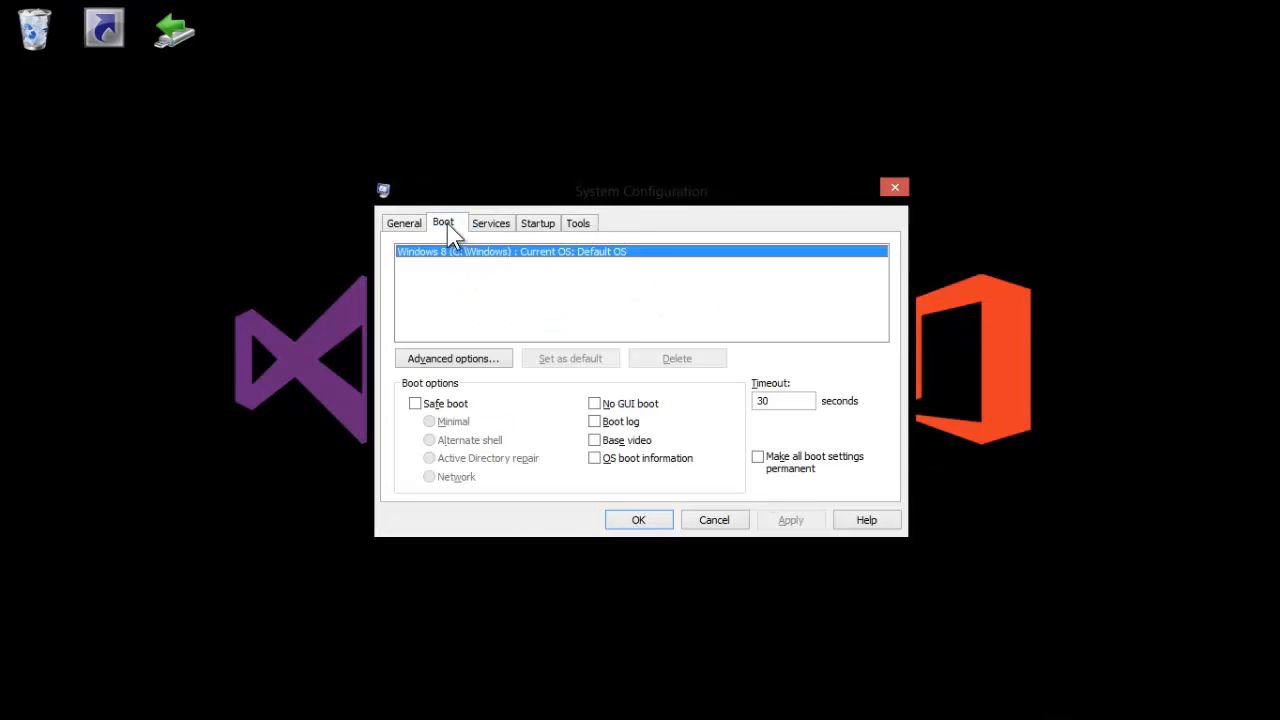
{"action": "left_click", "coordinate": [453, 358]}
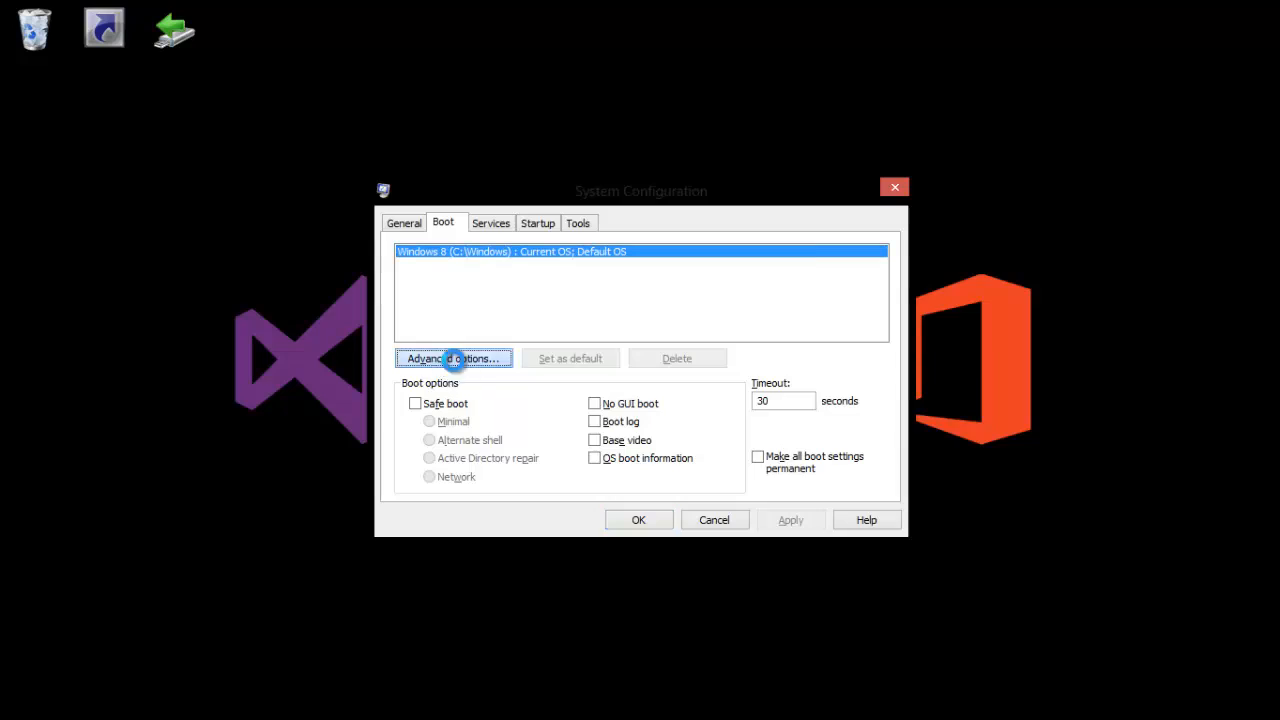
Step: Set boot advanced options to 4 processors and 4096 MB maximum memory and confirm
{"action": "left_click", "coordinate": [453, 358]}
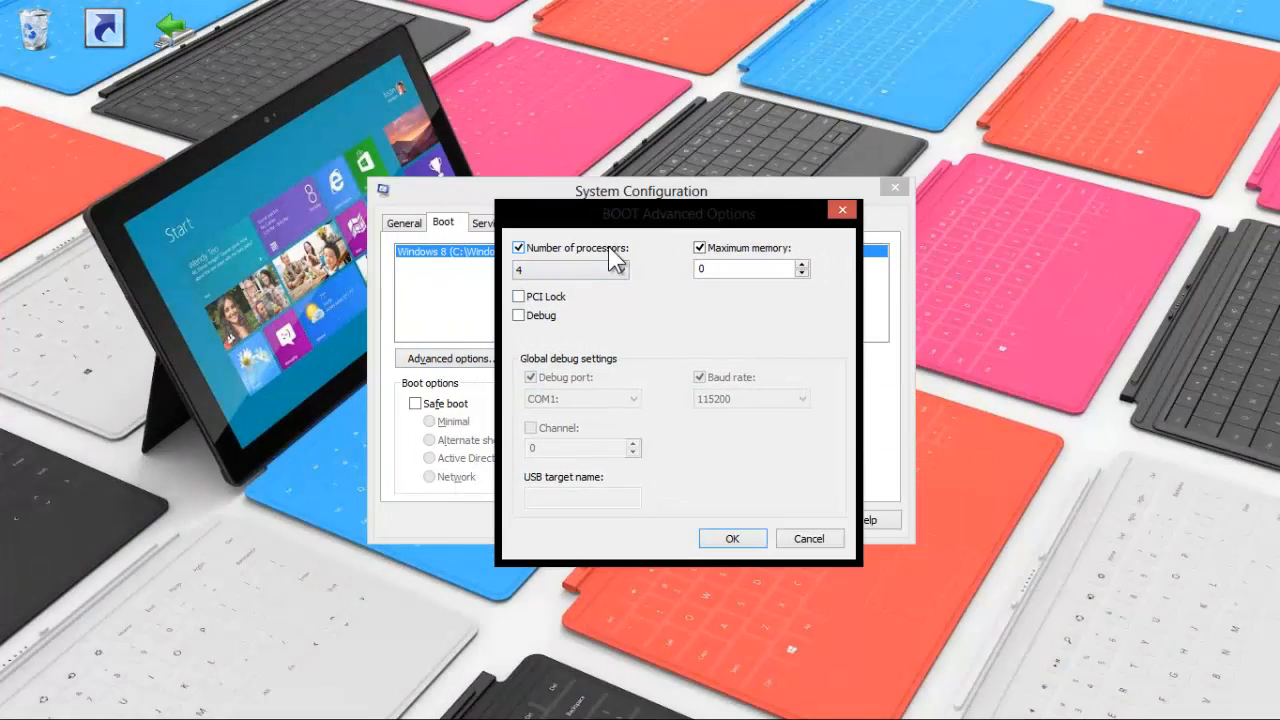
{"action": "left_click", "coordinate": [621, 269]}
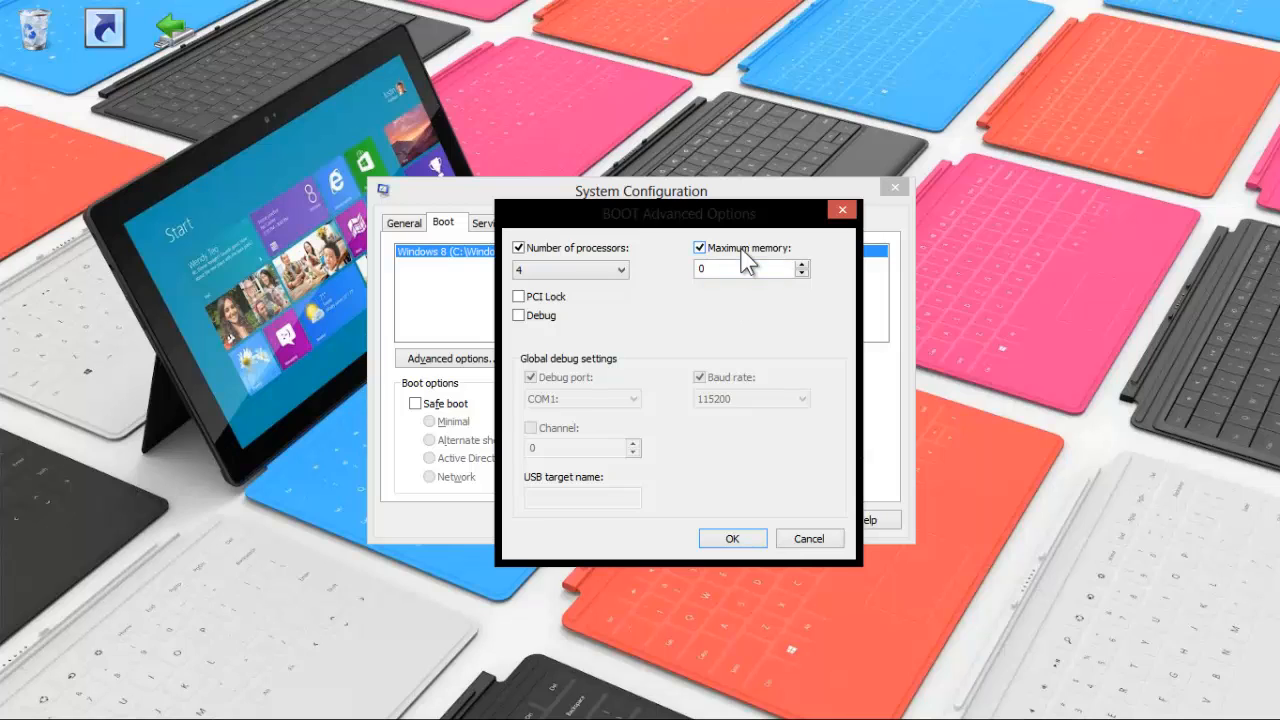
{"action": "left_click", "coordinate": [699, 247]}
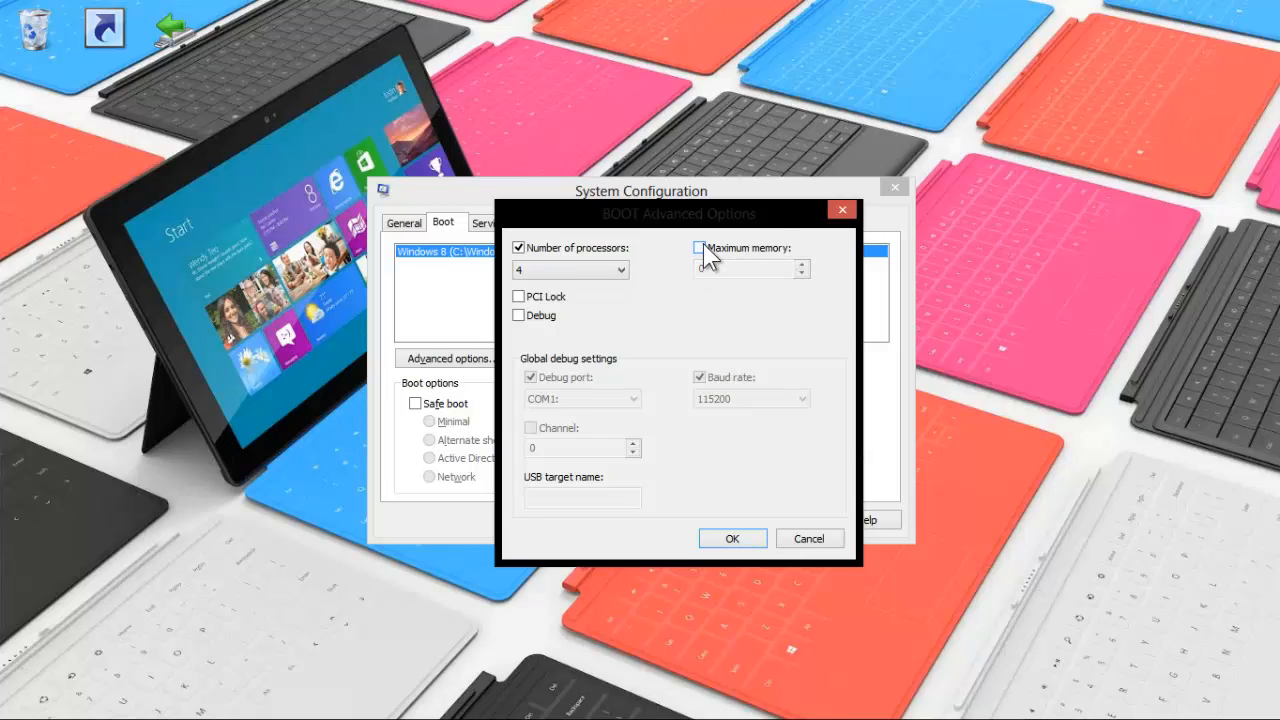
{"action": "left_click", "coordinate": [700, 247]}
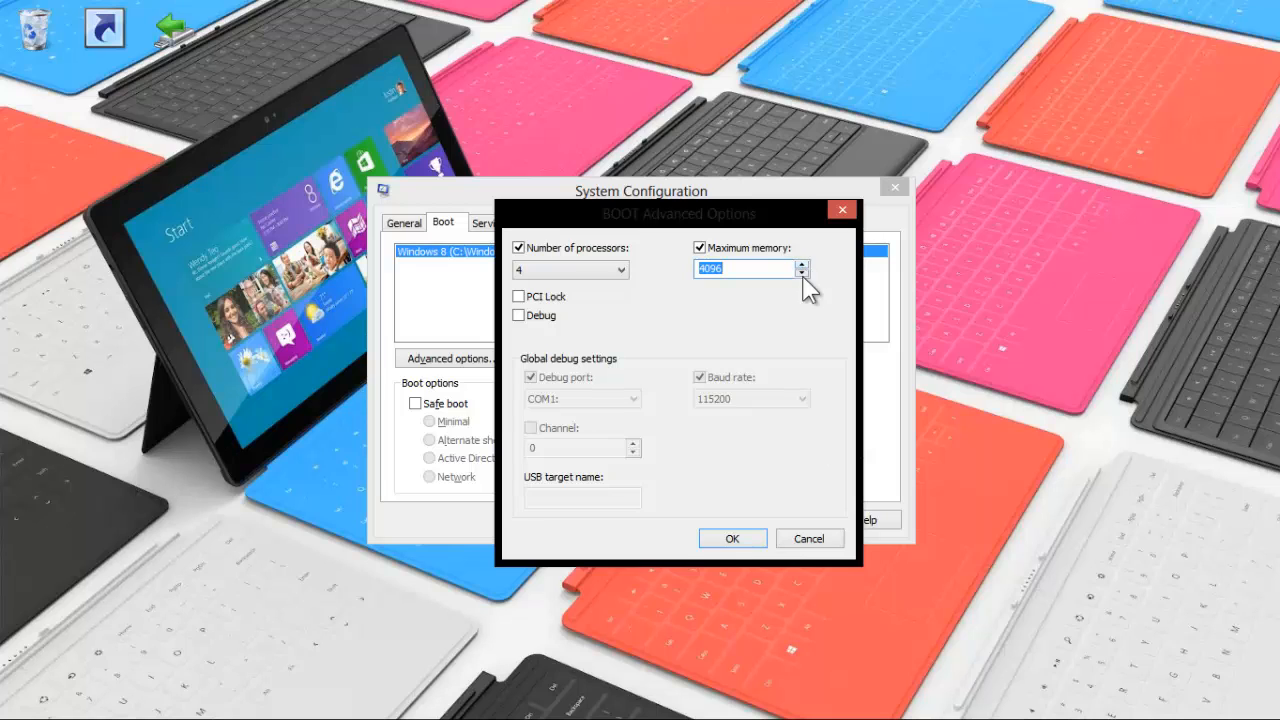
{"action": "mouse_move", "coordinate": [738, 388]}
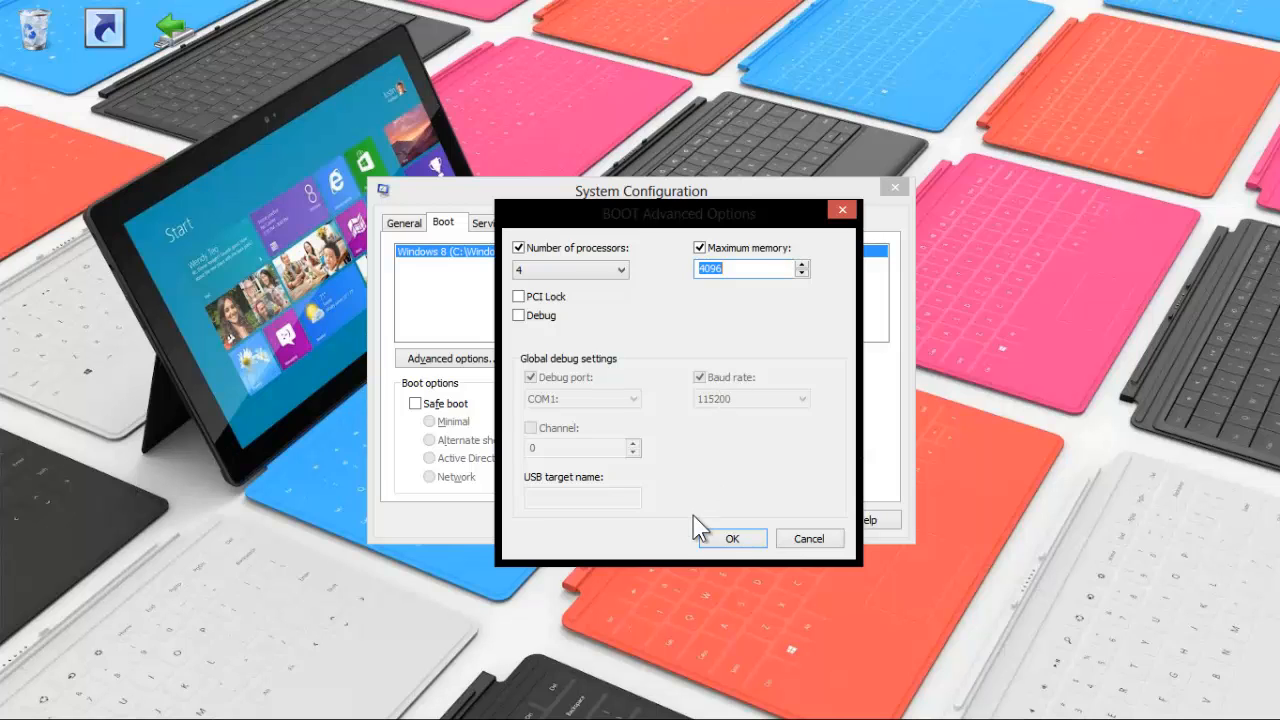
{"action": "left_click", "coordinate": [732, 538]}
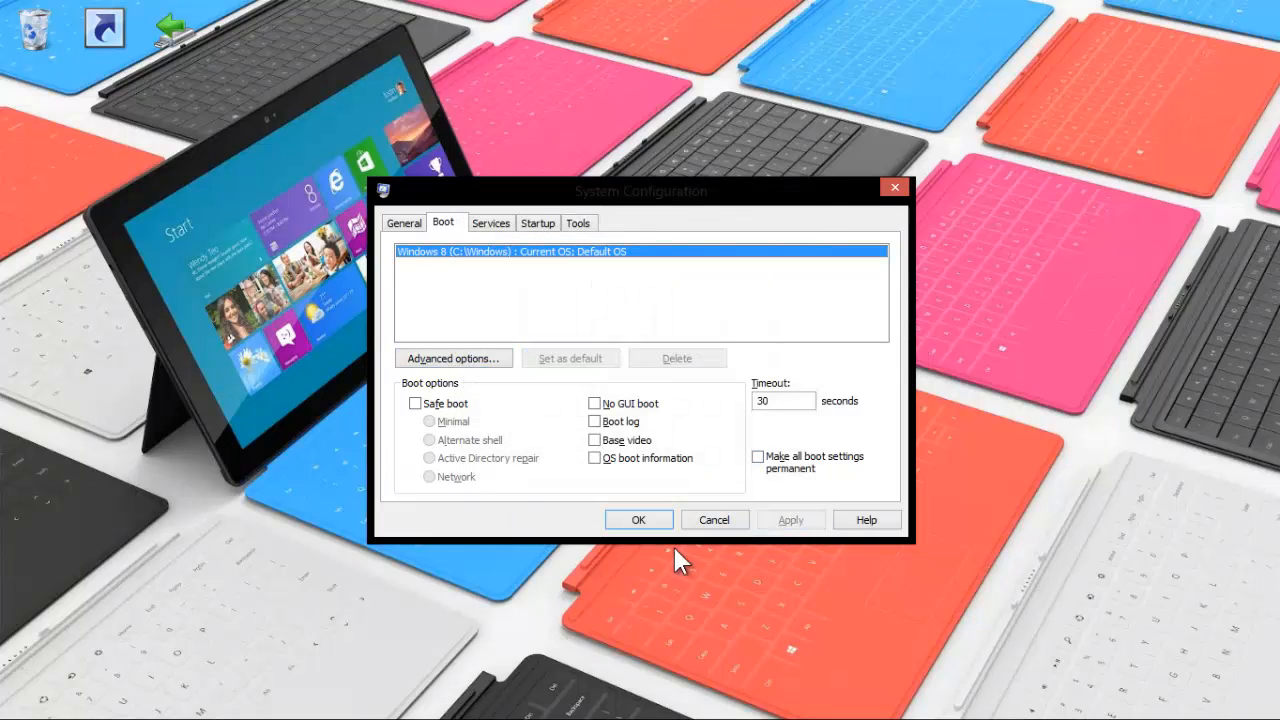
Step: Confirm the System Configuration changes and choose Exit without restart
{"action": "left_click", "coordinate": [638, 519]}
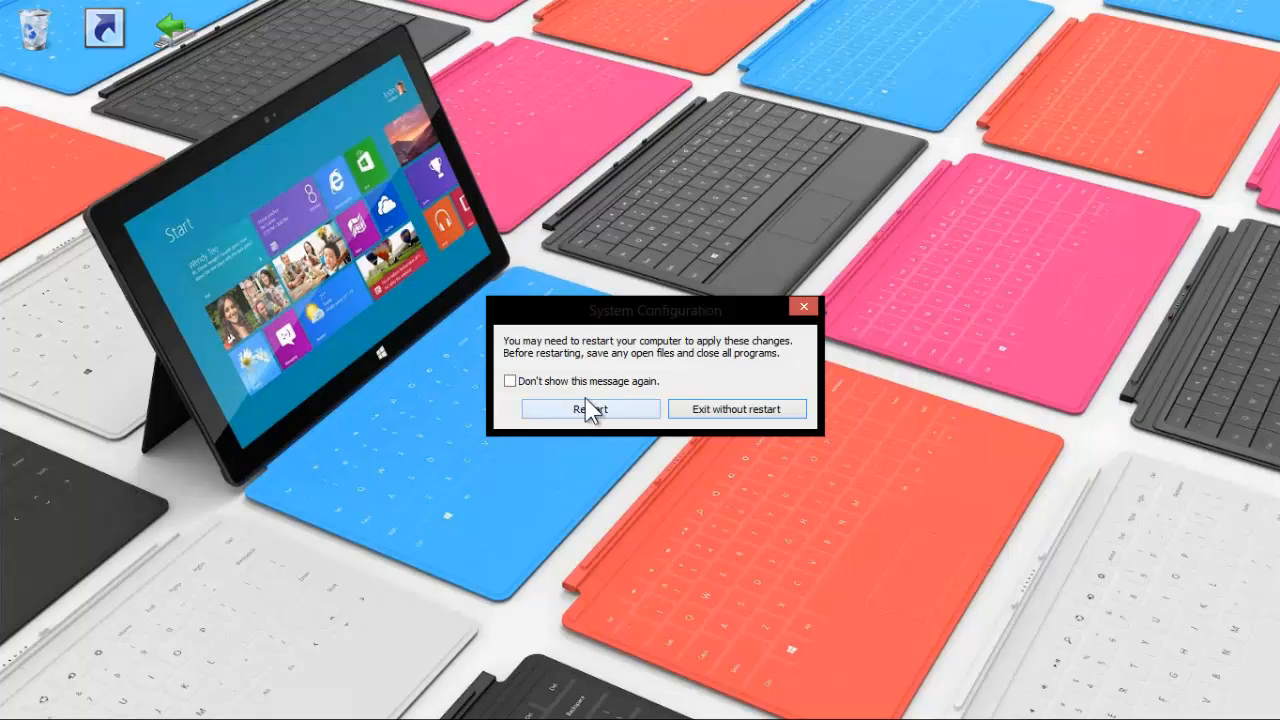
{"action": "mouse_move", "coordinate": [737, 409]}
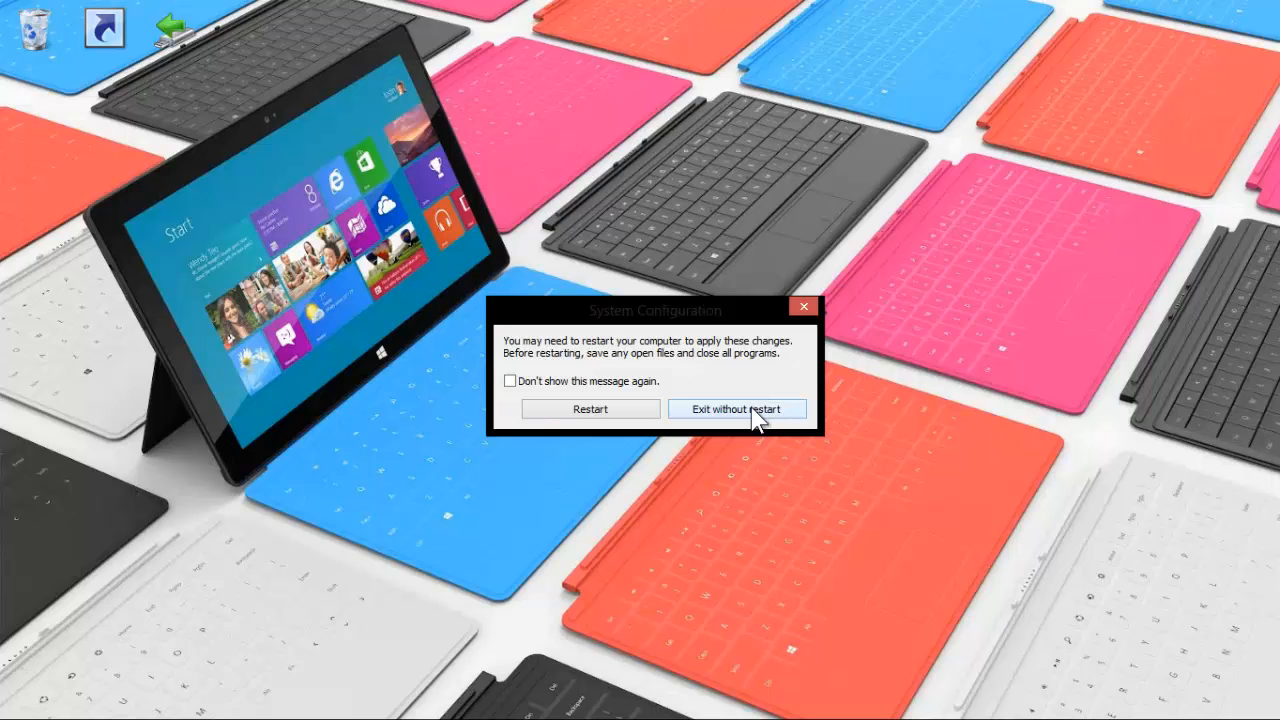
{"action": "left_click", "coordinate": [736, 409]}
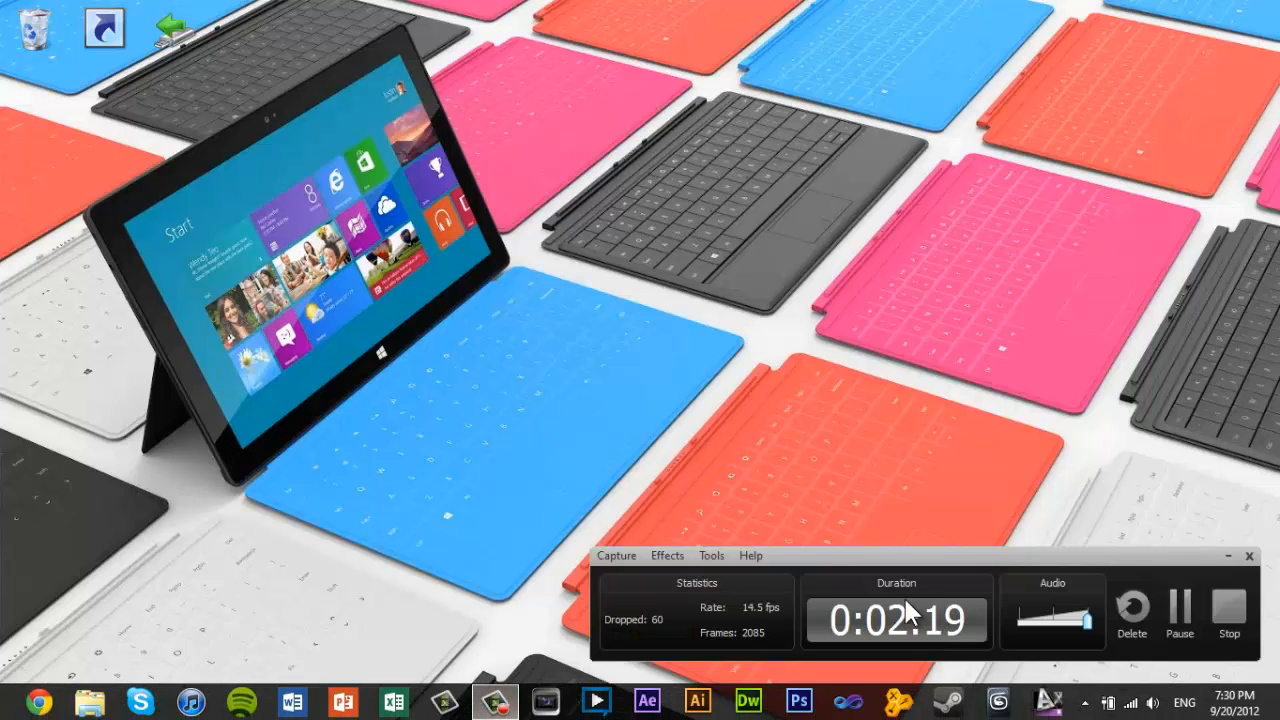
{"action": "mouse_move", "coordinate": [1228, 610]}
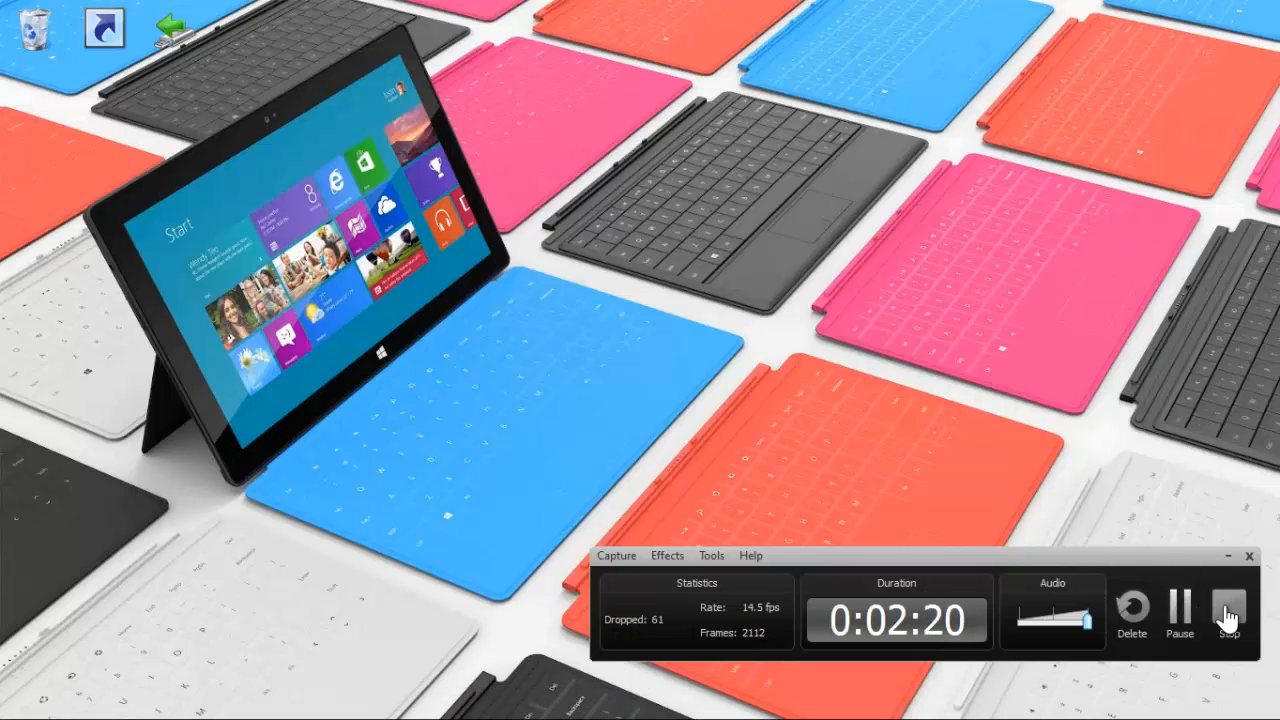